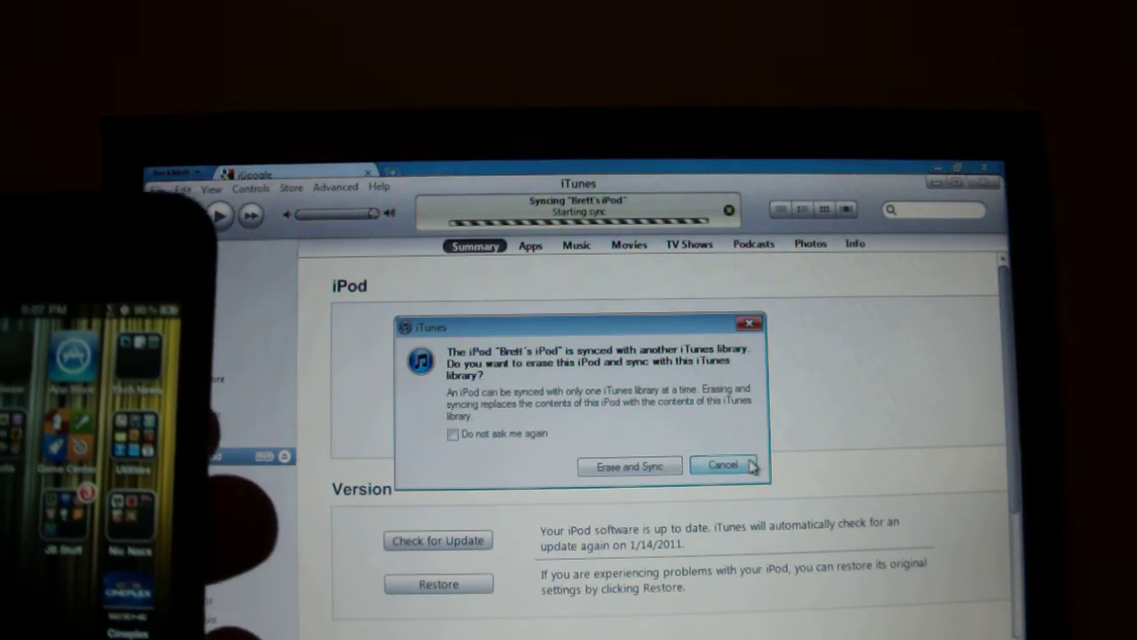
- Cancel the 'synced with another iTunes library' warning rather than erasing and syncing the iPod
{"action": "left_click", "coordinate": [722, 465]}
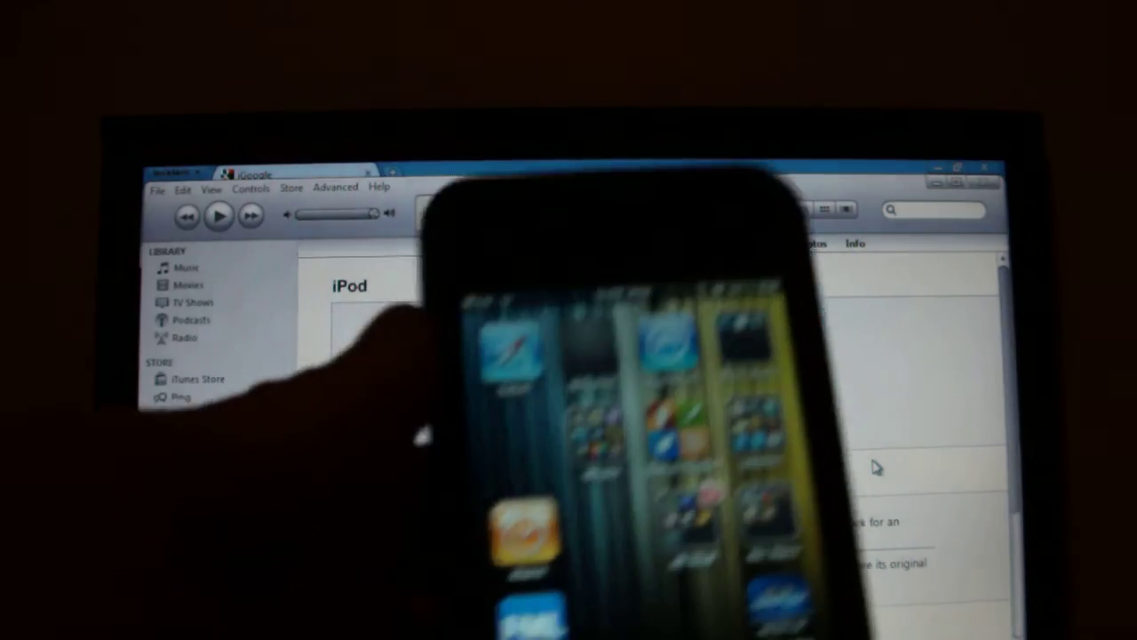